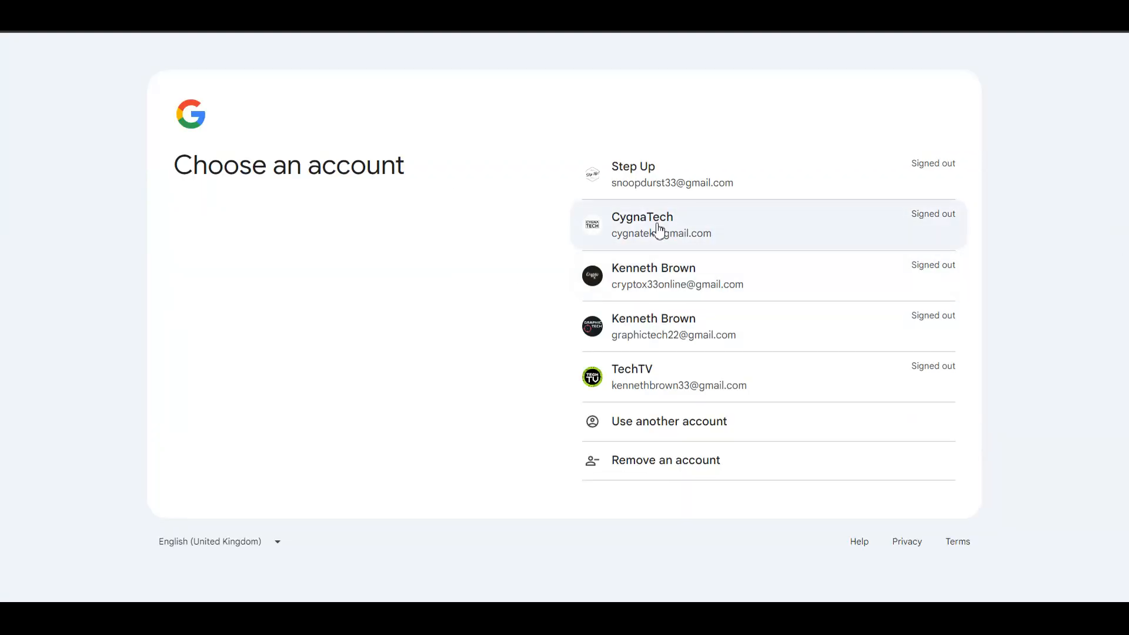
Pick the CygnaTech account and focus its empty password field.
click(659, 225)
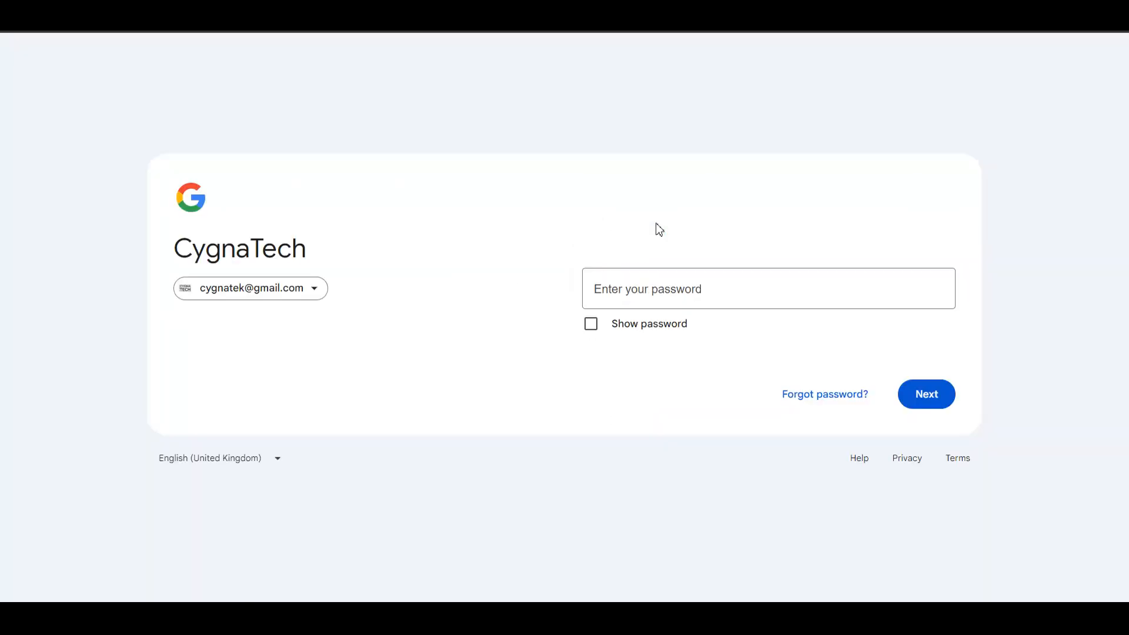
click(767, 289)
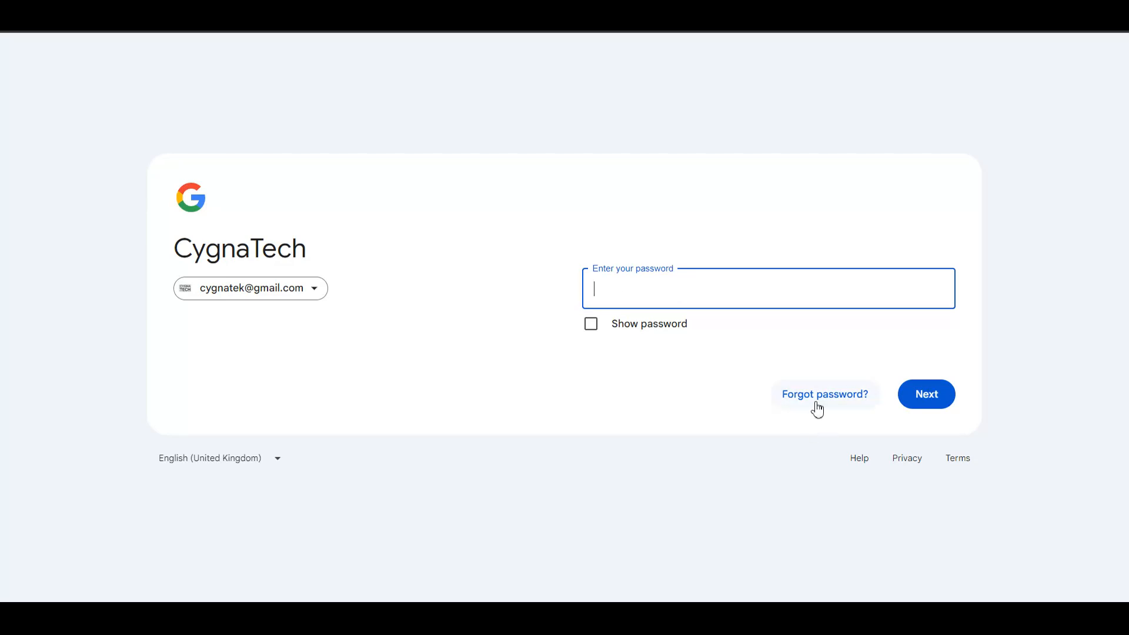
mouse_move(815, 401)
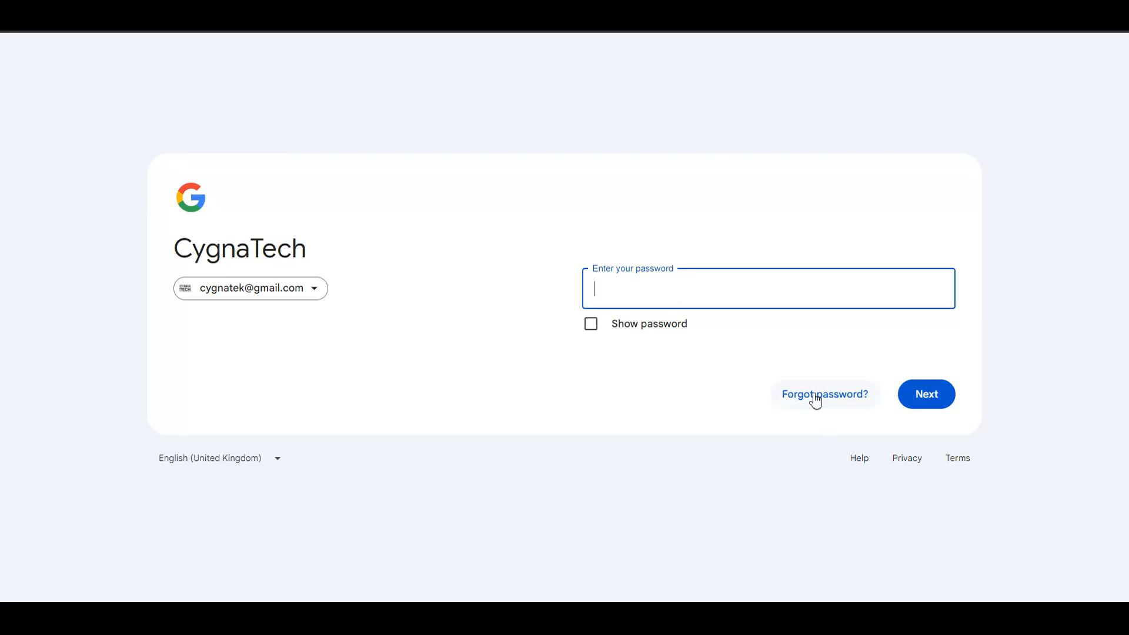
Use 'Forgot password?' to reach the CygnaTech account recovery options.
click(825, 394)
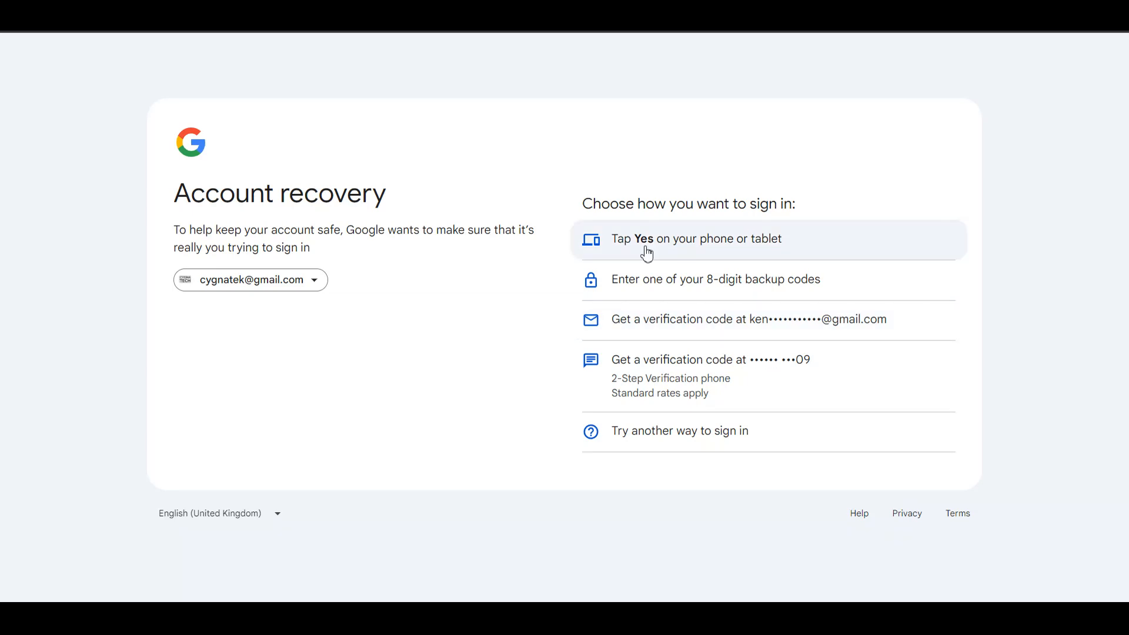
mouse_move(694, 249)
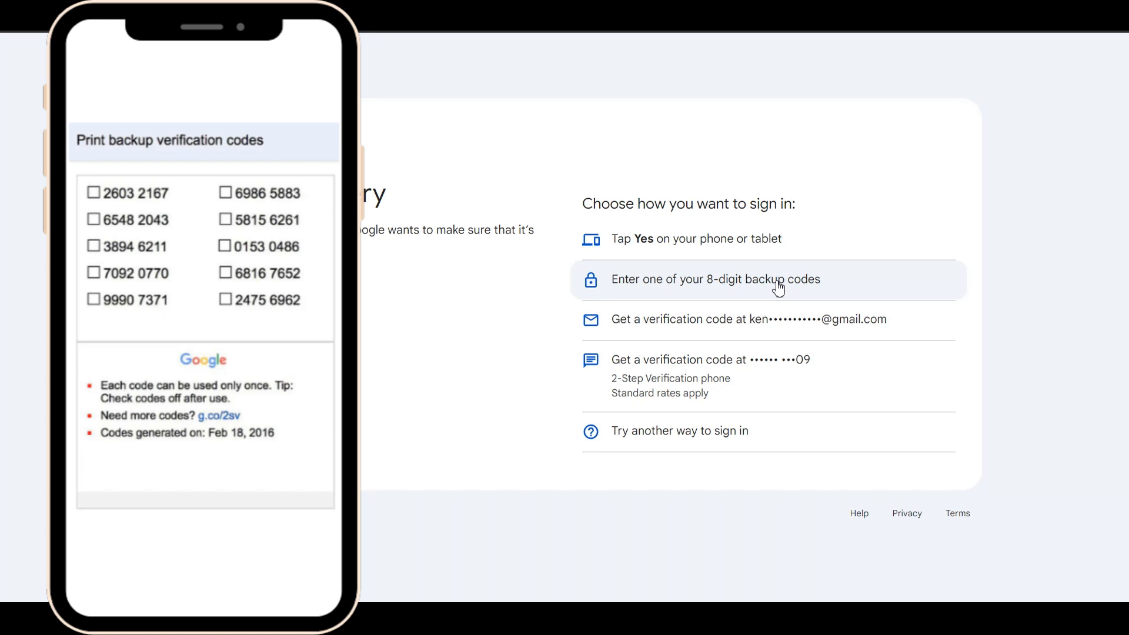
mouse_move(770, 295)
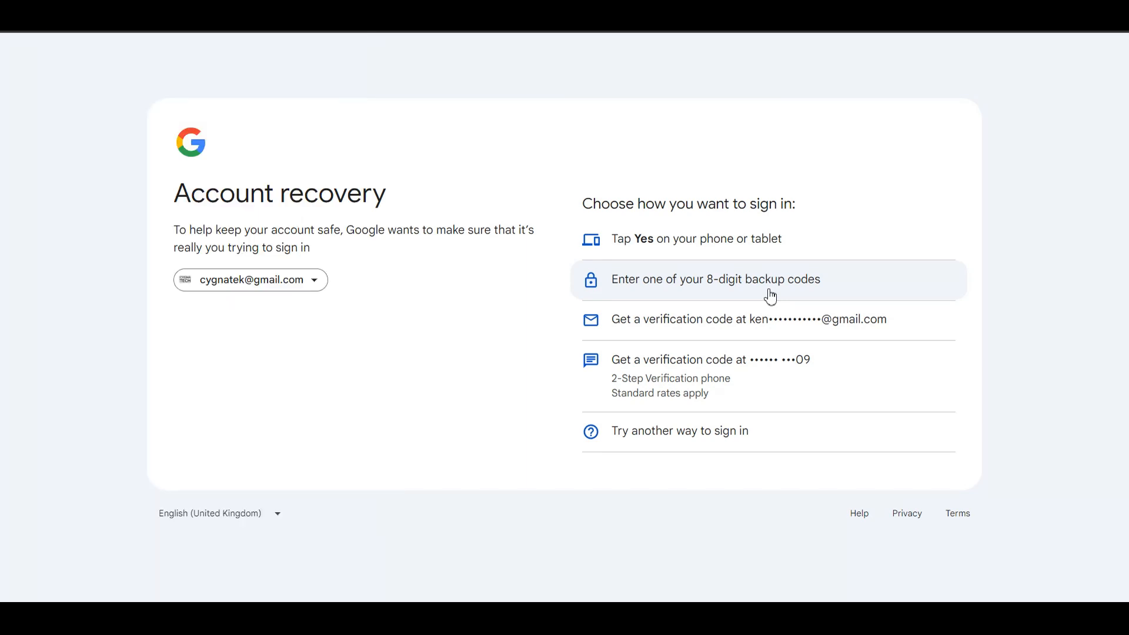
mouse_move(601, 319)
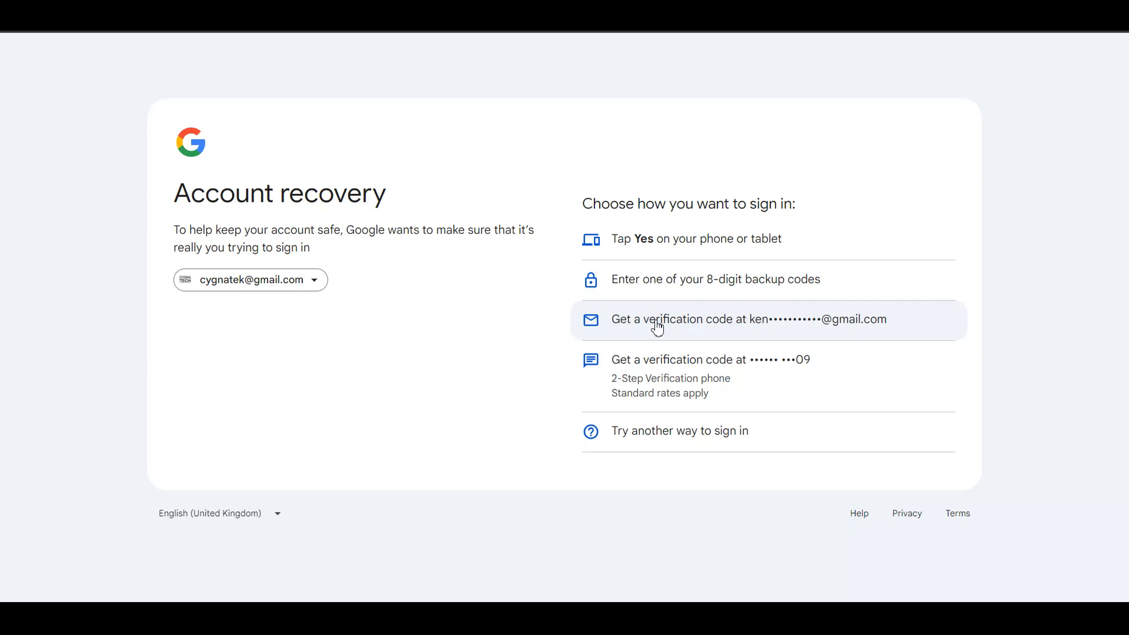
mouse_move(702, 331)
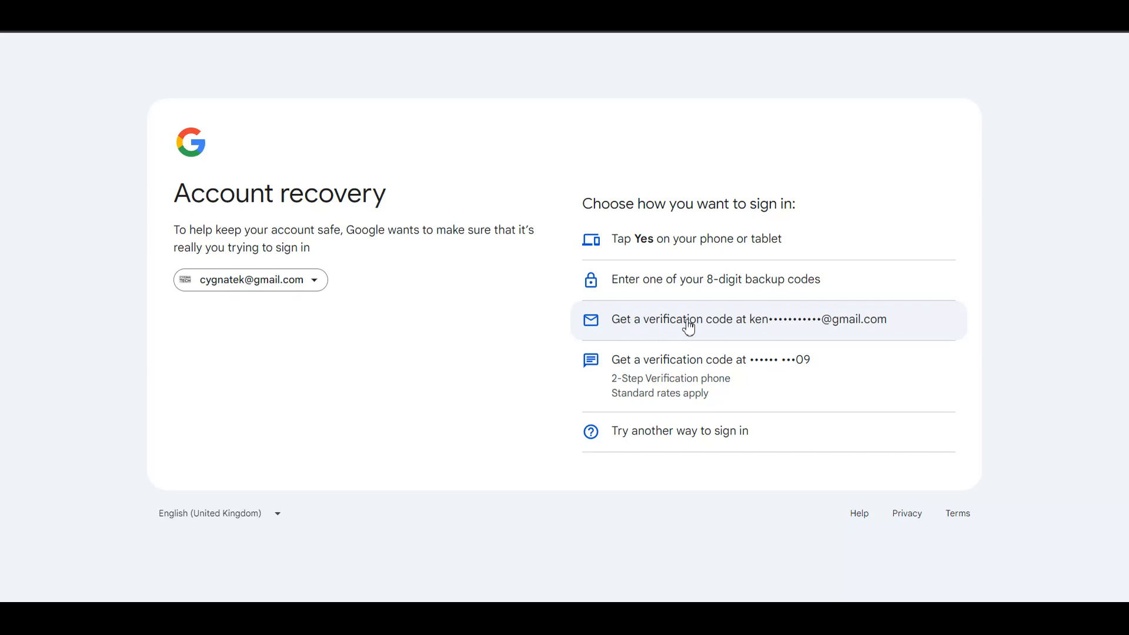
click(720, 319)
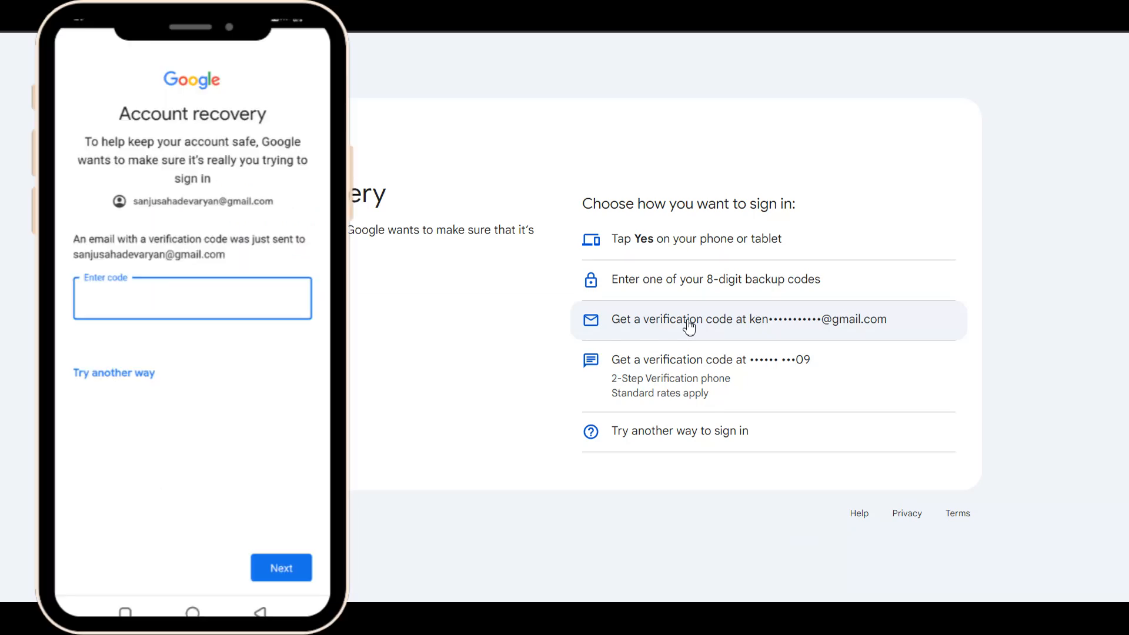
mouse_move(720, 328)
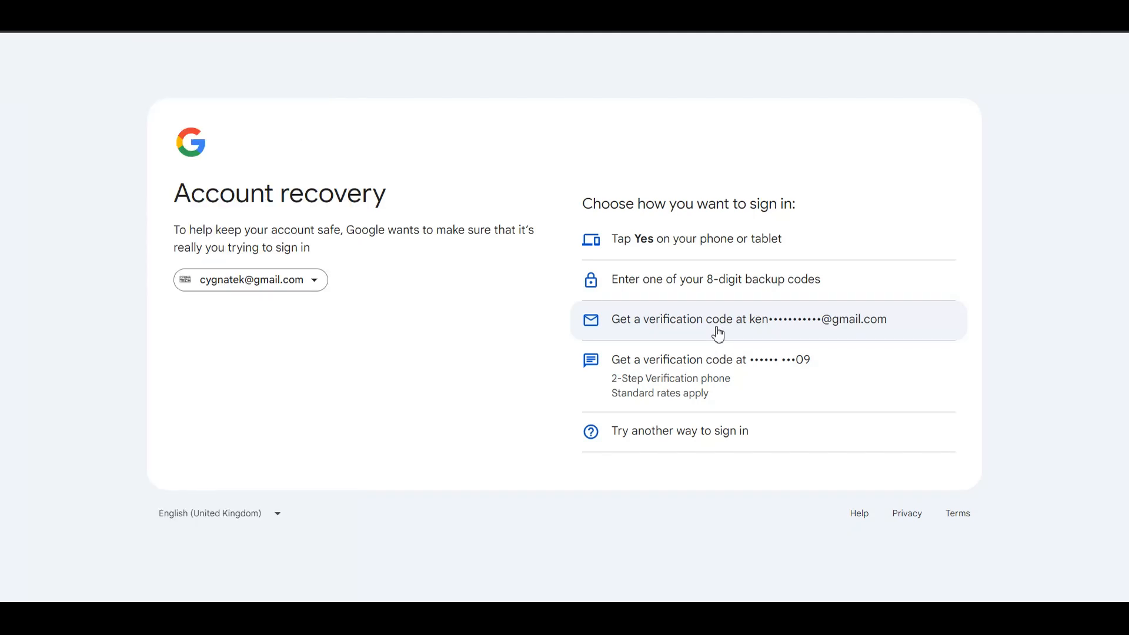
mouse_move(600, 397)
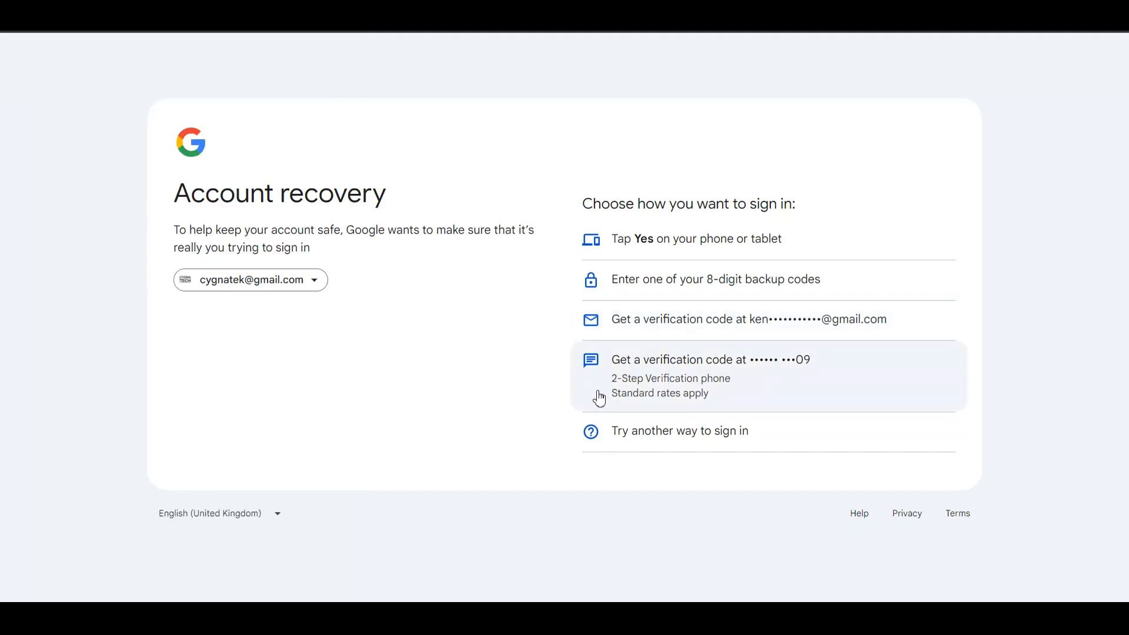
mouse_move(759, 398)
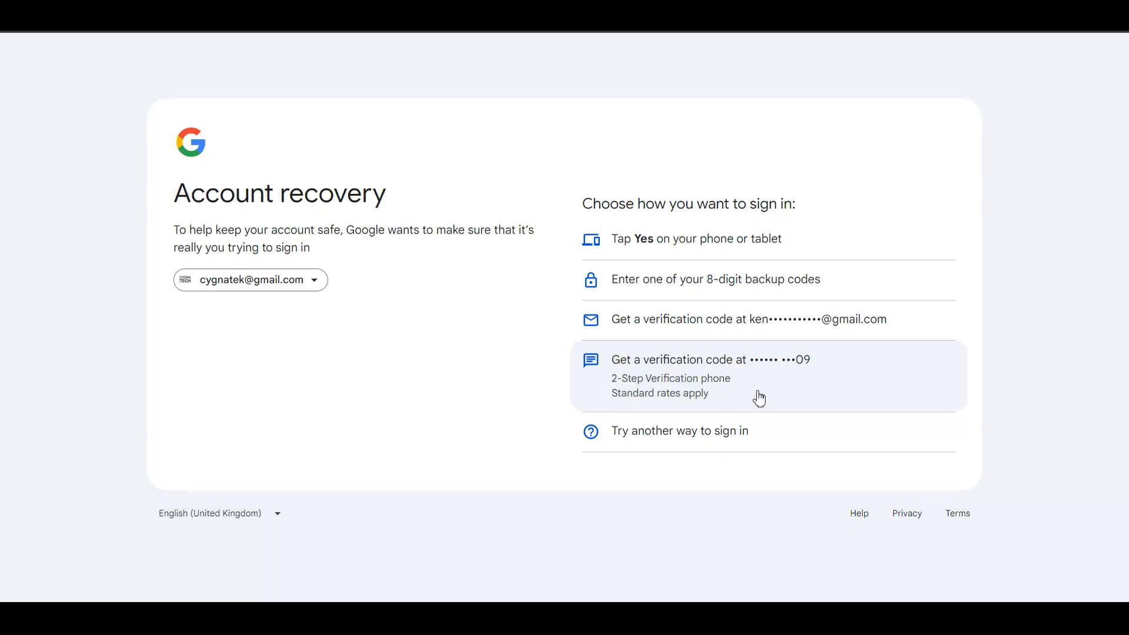
mouse_move(696, 382)
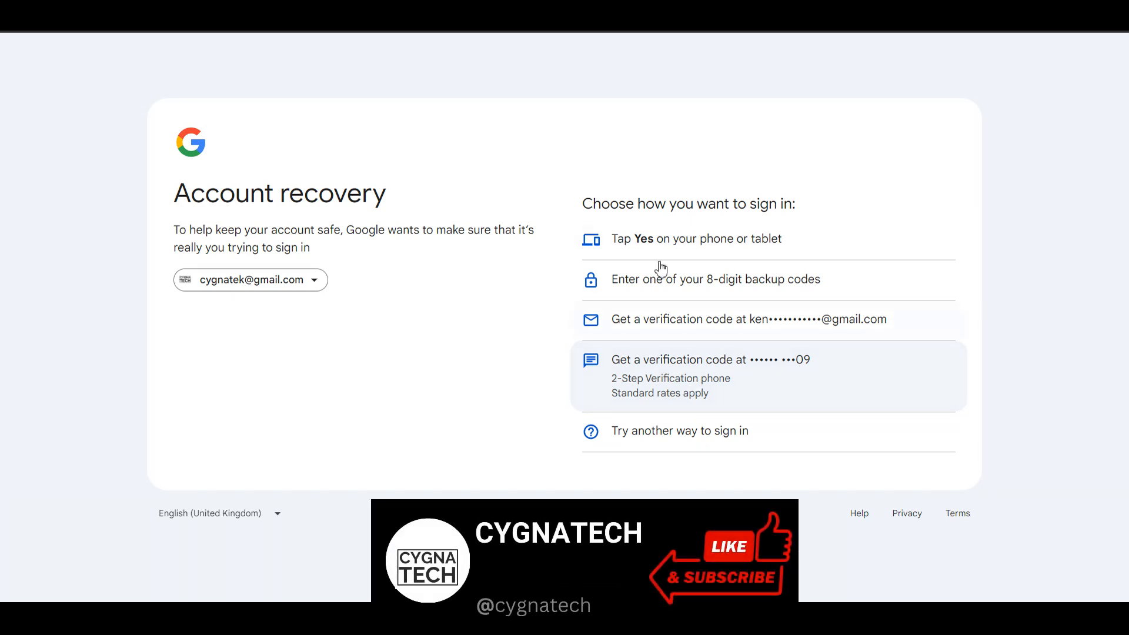
mouse_move(574, 330)
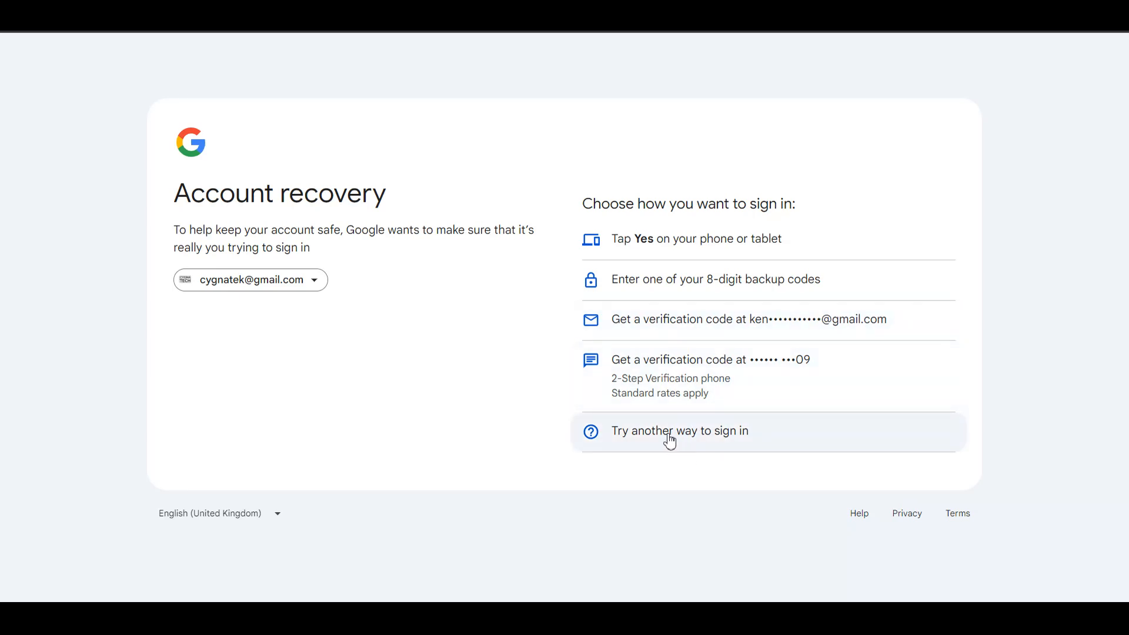
Choose 'Try another way to sign in' from the account recovery page.
click(678, 430)
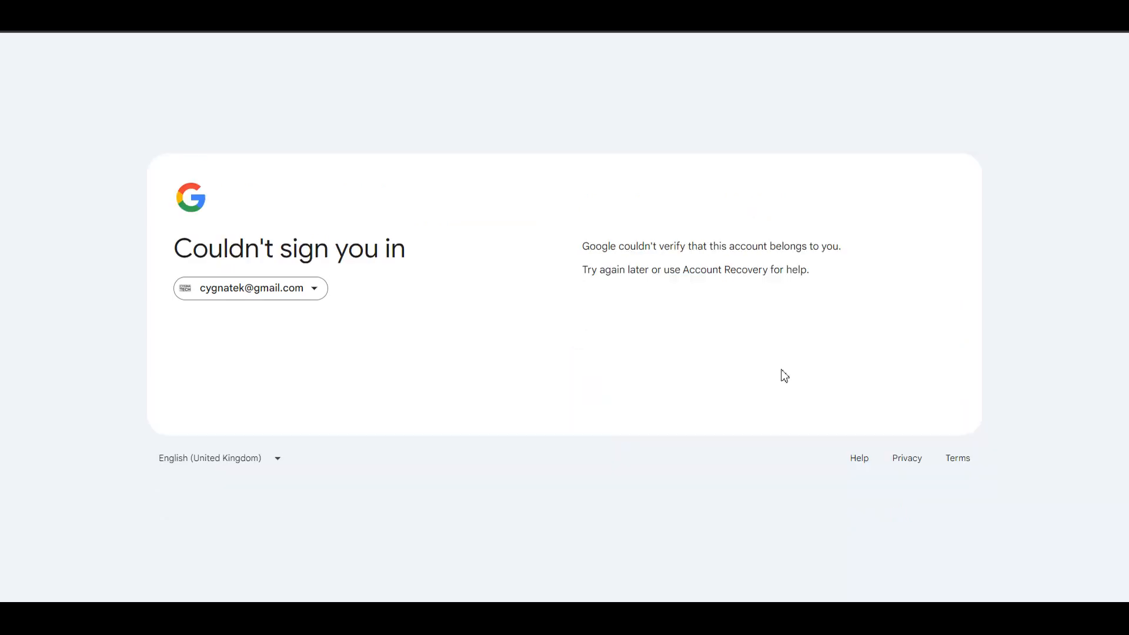
mouse_move(802, 361)
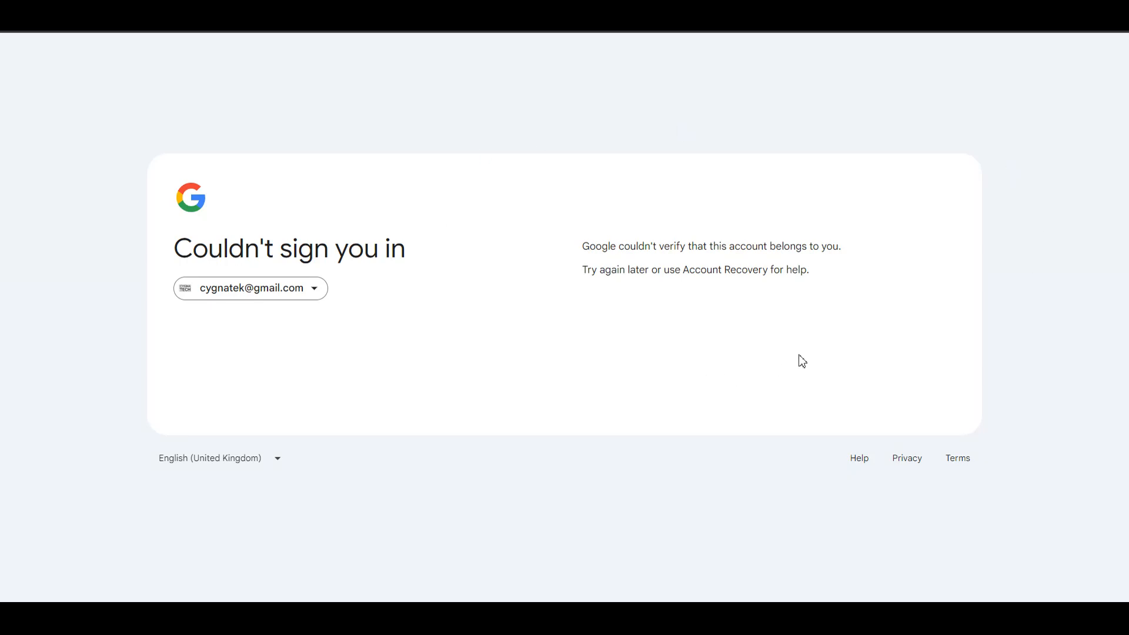